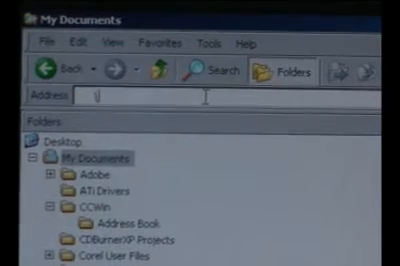
Enter the router's network path (\\192.168...) in the My Documents address bar.
{"action": "type", "text": "\\\\192.1"}
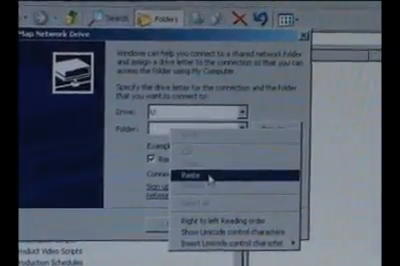
Paste the share path into the Folder box and finish mapping drive U: with reconnect at logon.
{"action": "left_click", "coordinate": [194, 175]}
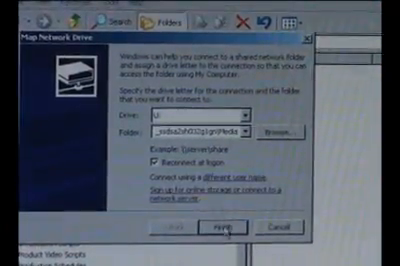
{"action": "left_click", "coordinate": [222, 228]}
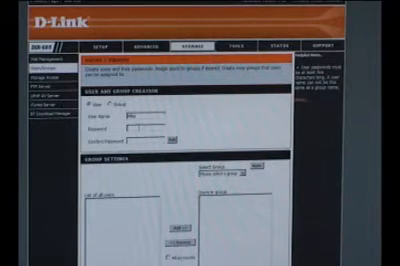
Enter the new storage user's password and confirmation, then review the users list below.
{"action": "type", "text": "password"}
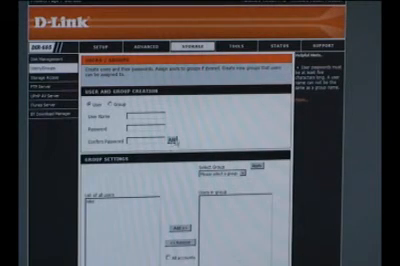
{"action": "scroll", "scroll_direction": "down", "scroll_amount": 3}
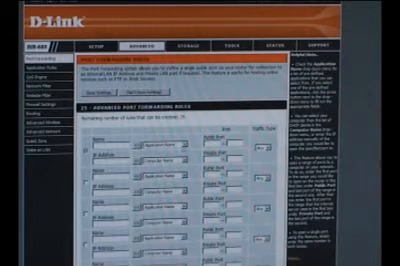
Enable the first port forwarding rule for the FTP service to the router's storage.
{"action": "left_click", "coordinate": [183, 149]}
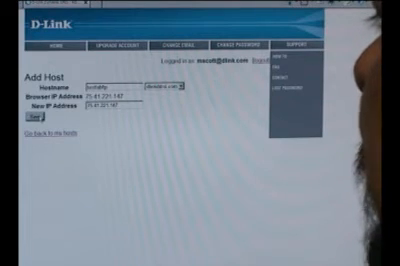
Save the new dlinkddns.com host so it is listed under My D-Link Hosts.
{"action": "left_click", "coordinate": [16, 113]}
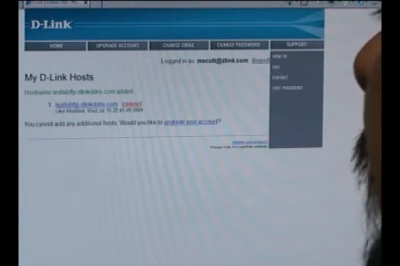